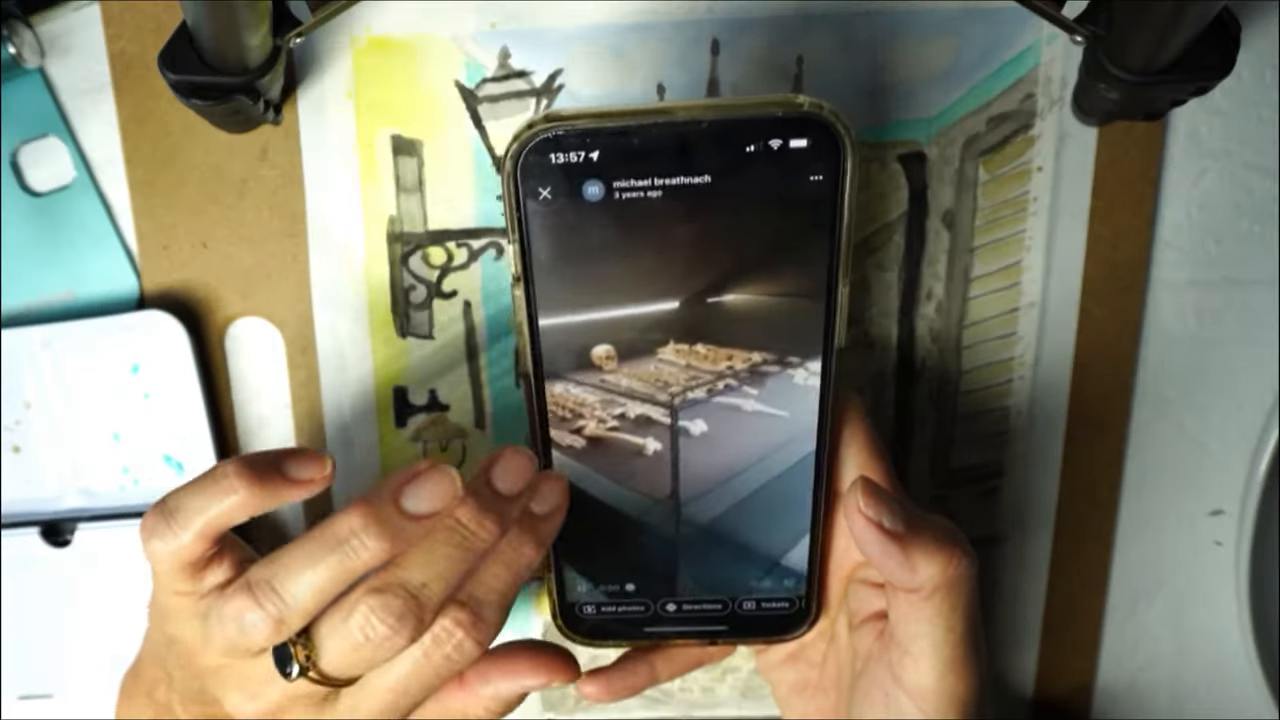
# Close the skeleton display photo to return to the St. Mary's Medieval Mile Museum listing
pyautogui.click(548, 193)
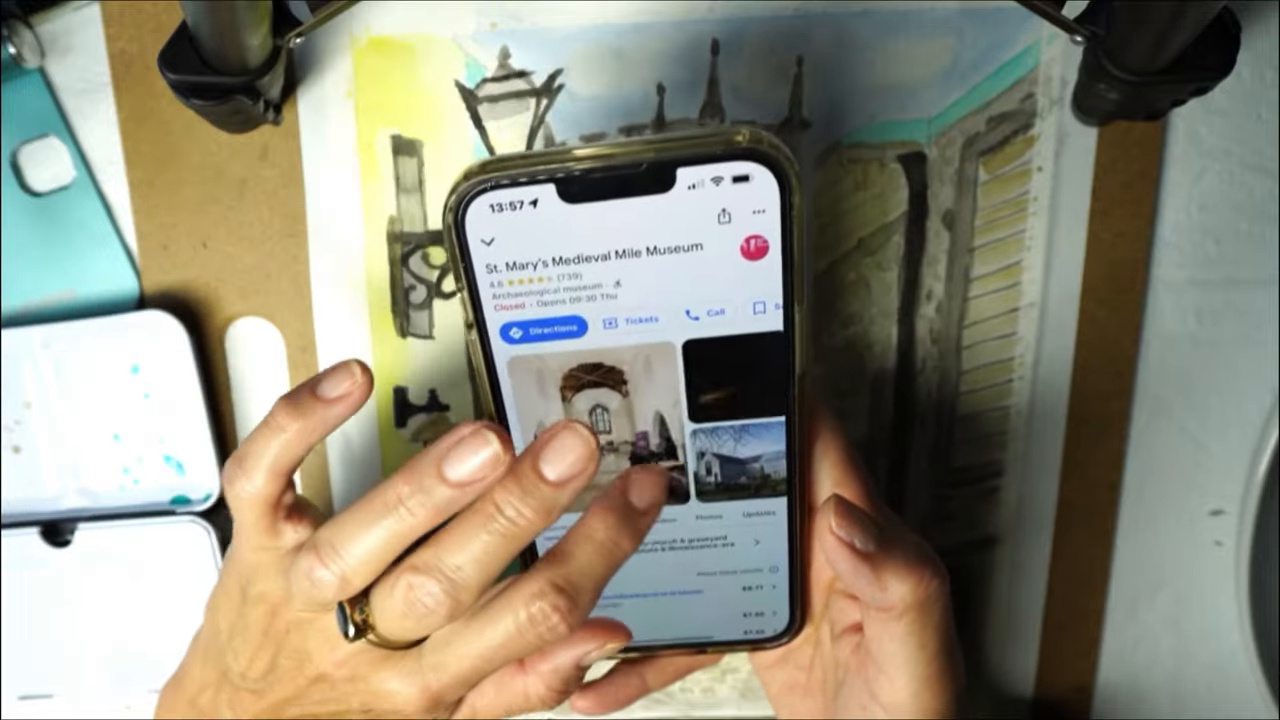